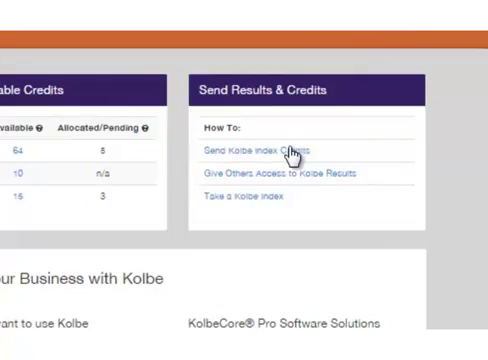
- Open the Send Kolbe Index Credits help page and show the Kolbe B Index instructions
left_click(254, 153)
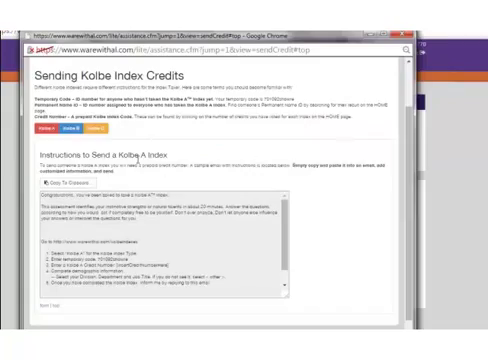
left_click(69, 131)
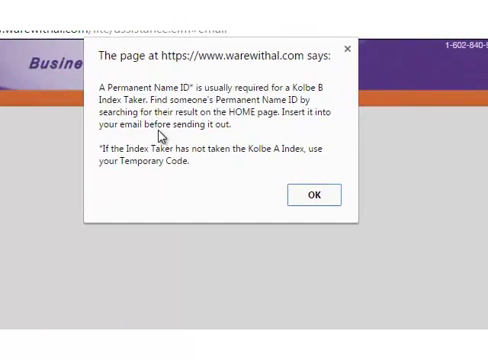
mouse_move(207, 176)
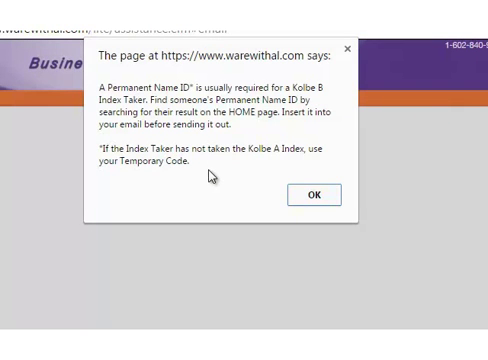
mouse_move(210, 177)
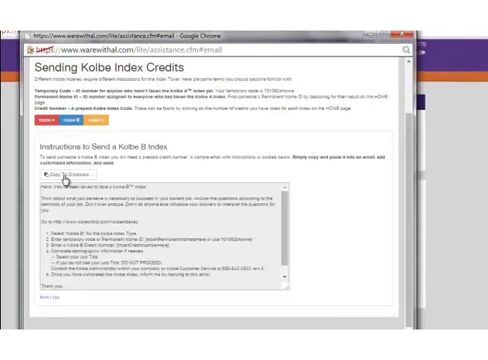
mouse_move(58, 181)
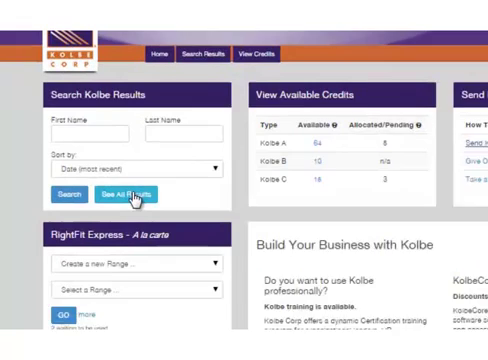
- Search Kolbe results for first name aaron, last name m
type("m")
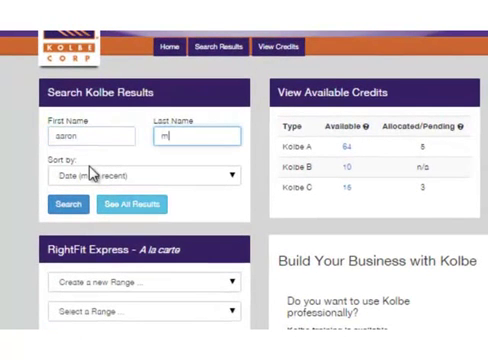
left_click(66, 204)
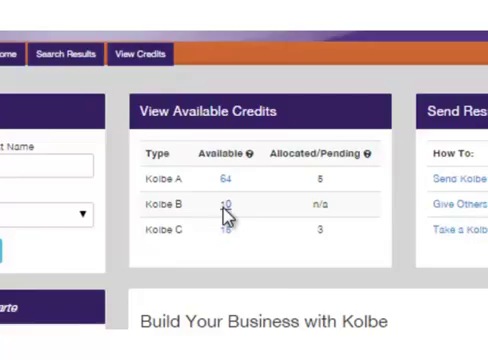
- List the available Kolbe B credits and copy the first credit number
left_click(228, 203)
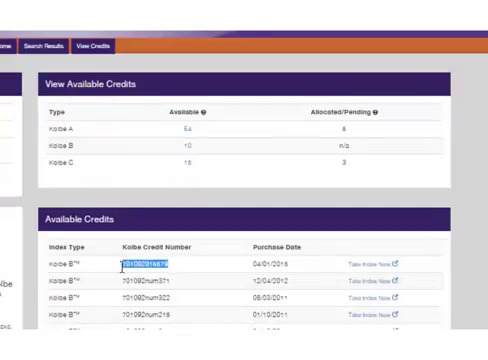
right_click(150, 265)
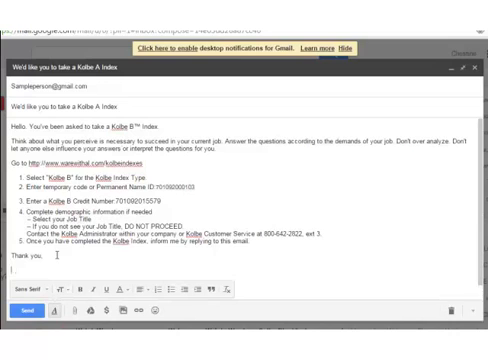
- Sign the draft 'Your Name' beneath 'Thank you,'
type("Your Name")
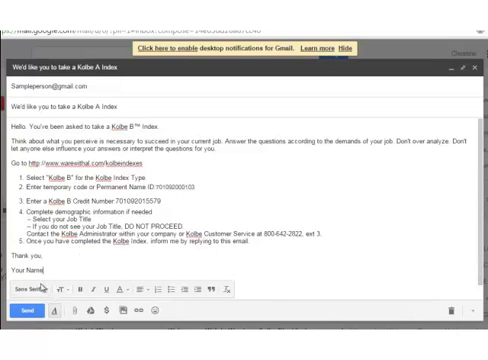